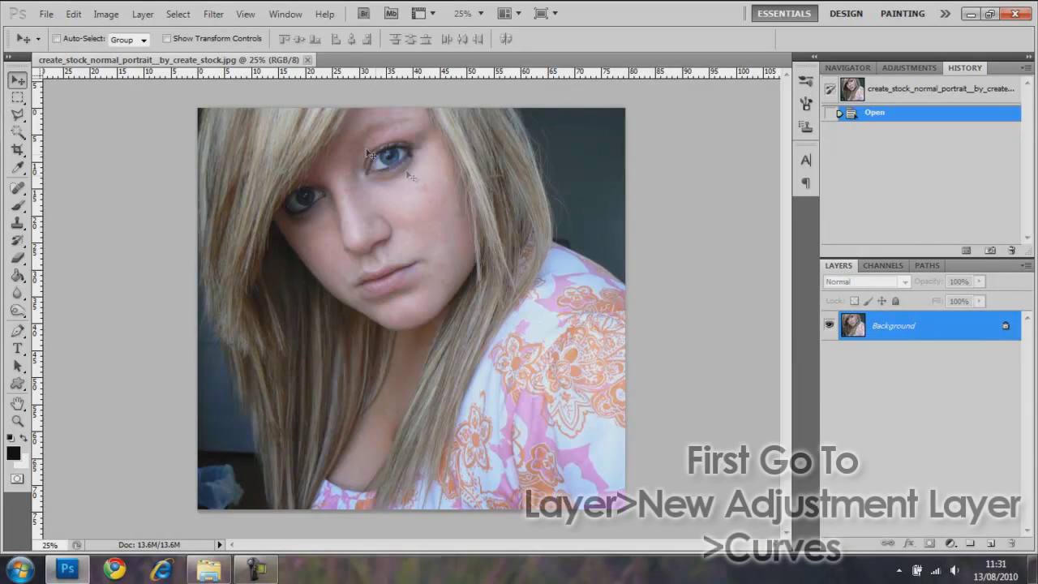
# Step: Add a Curves adjustment layer named 'Curves 1' above the Background portrait
pyautogui.click(112, 14)
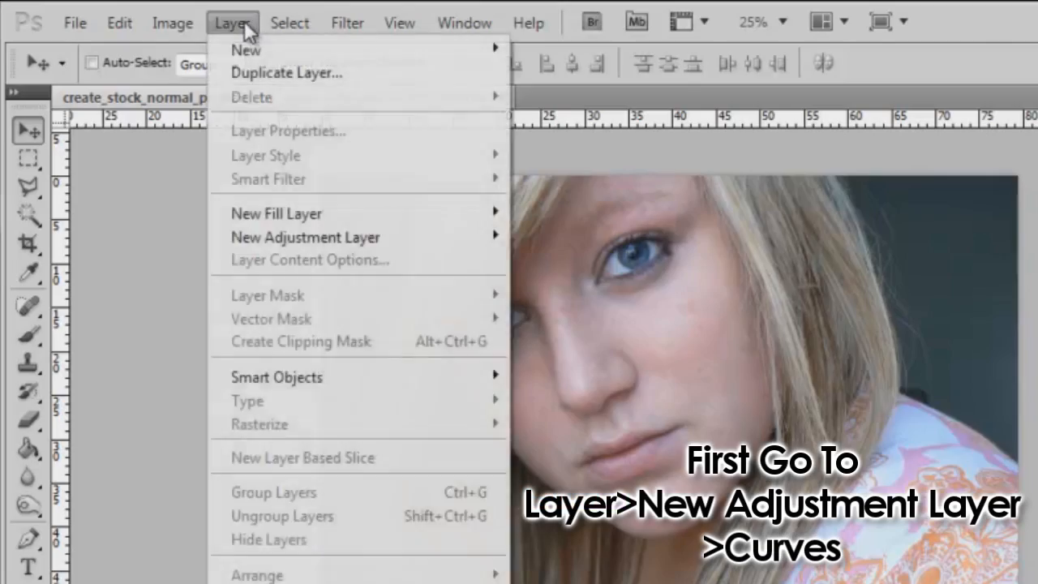
pyautogui.moveTo(306, 237)
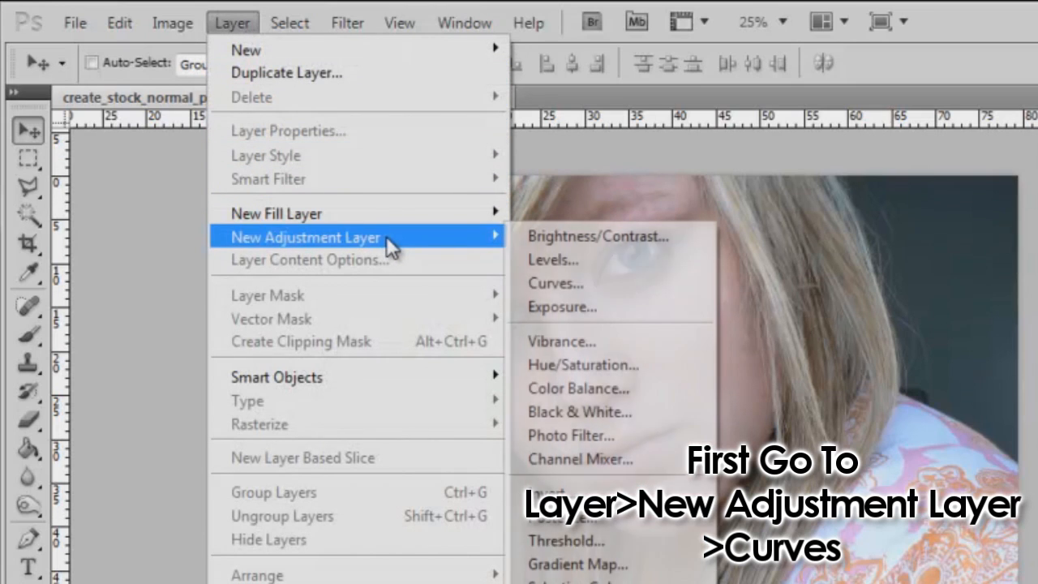
pyautogui.click(555, 283)
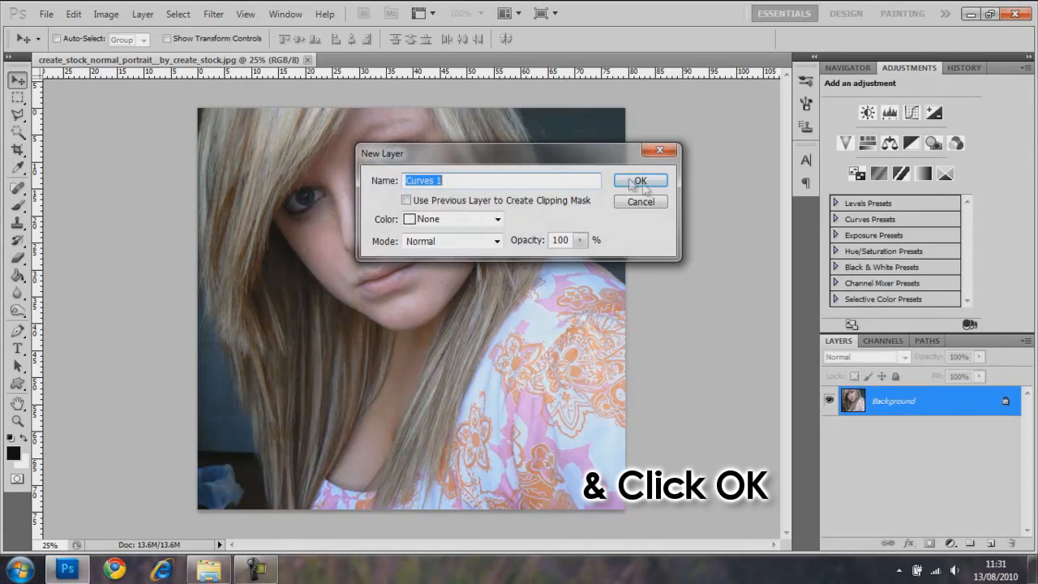
pyautogui.click(641, 180)
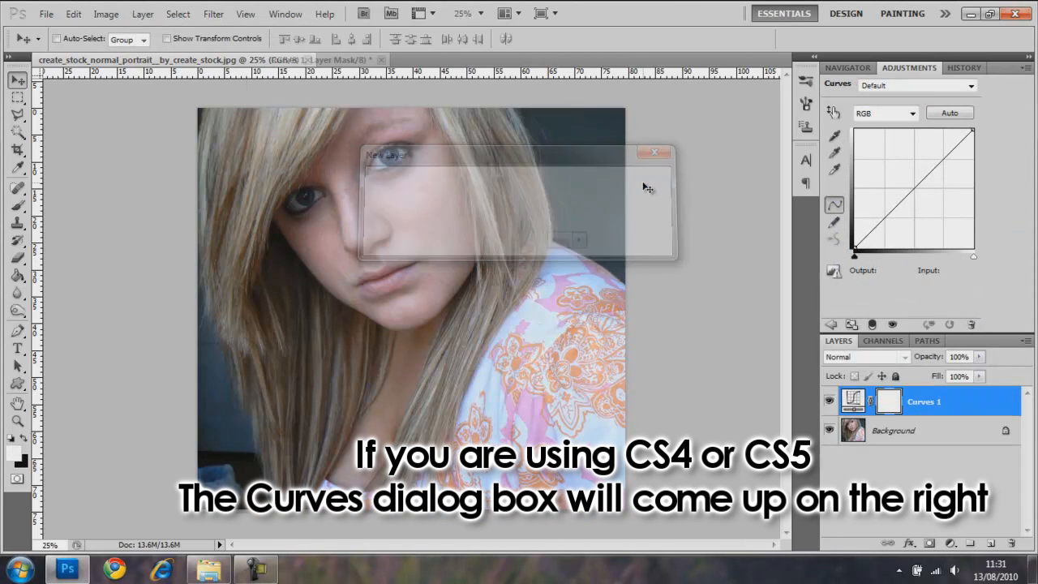
# Step: Pull the curve's shadow point down and highlight point up into an S-curve
pyautogui.click(653, 152)
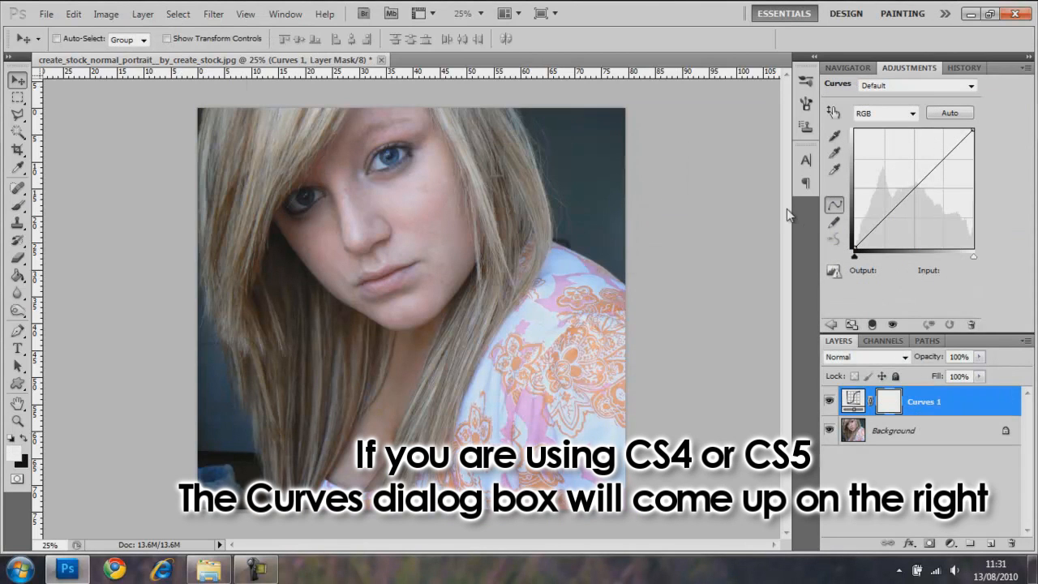
pyautogui.moveTo(816, 221)
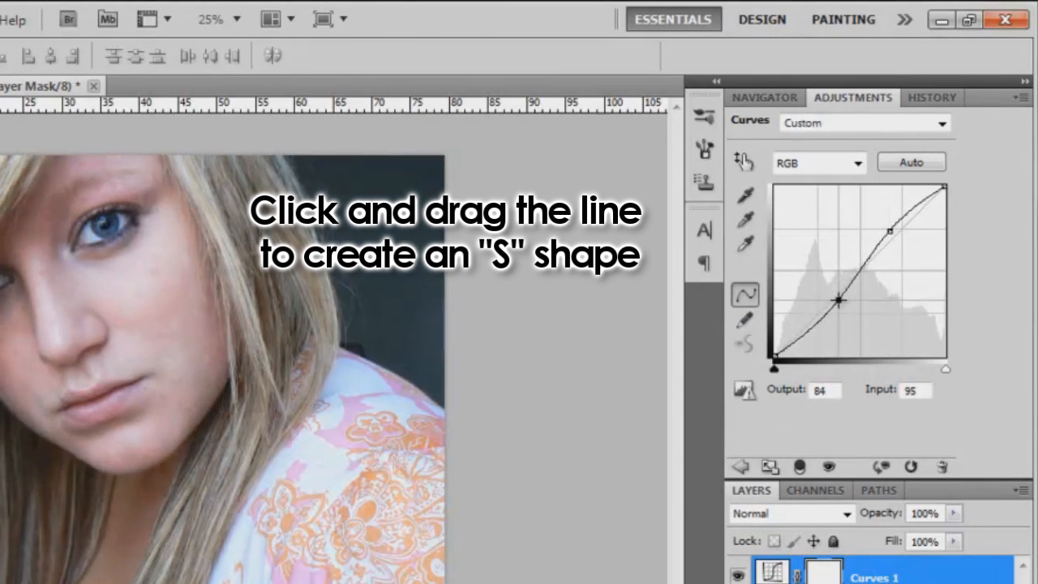
pyautogui.moveTo(841, 301); pyautogui.dragTo(846, 304)
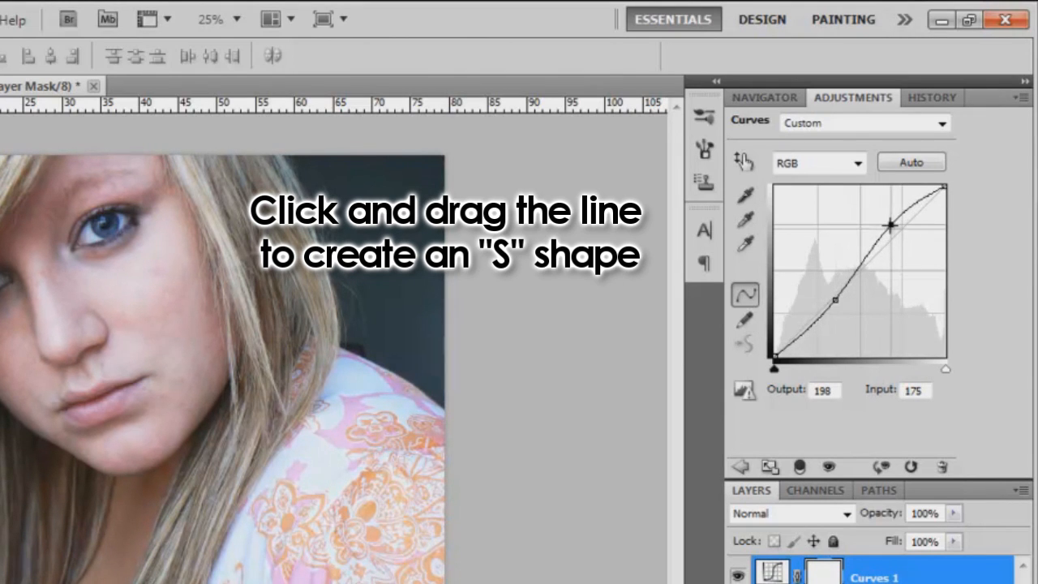
pyautogui.moveTo(890, 223); pyautogui.dragTo(889, 230)
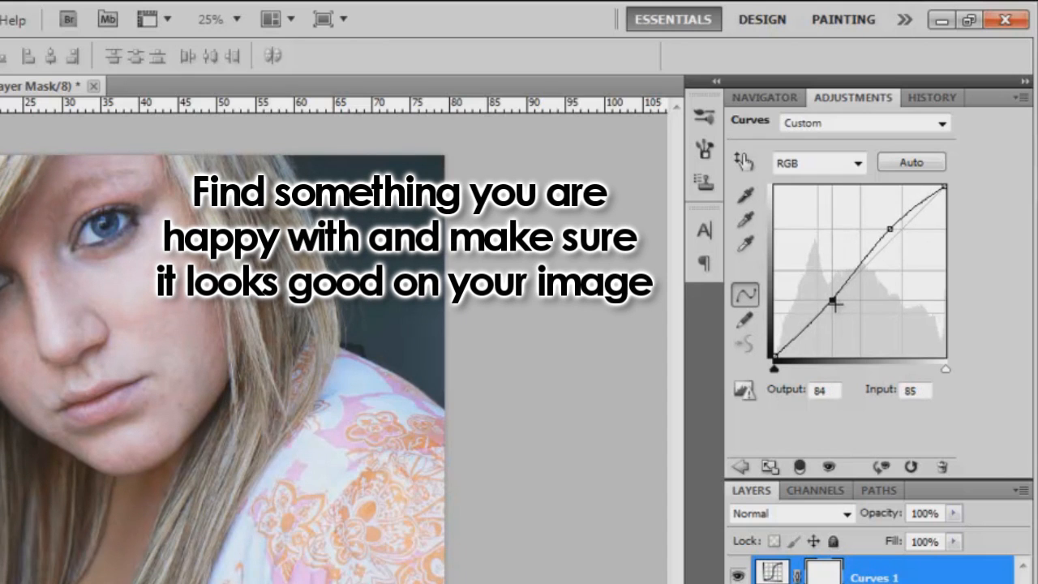
pyautogui.moveTo(837, 304); pyautogui.dragTo(836, 307)
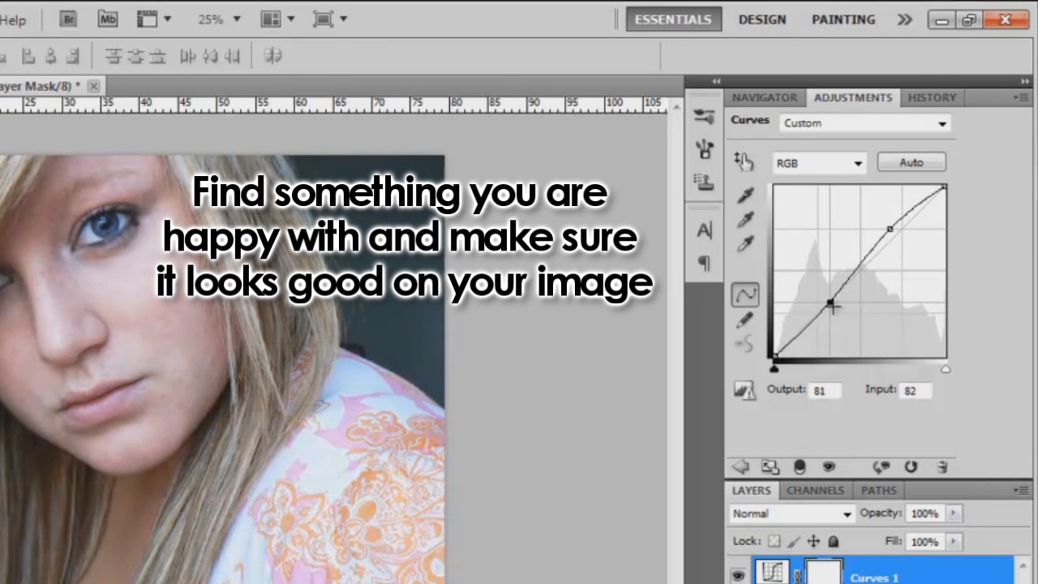
pyautogui.moveTo(833, 304); pyautogui.dragTo(837, 308)
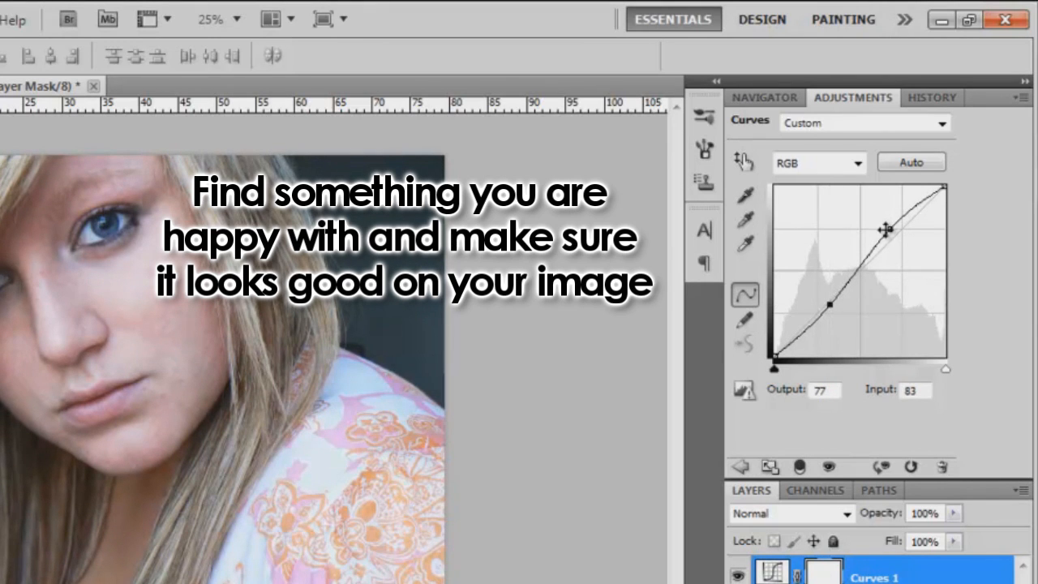
pyautogui.moveTo(885, 230); pyautogui.dragTo(889, 223)
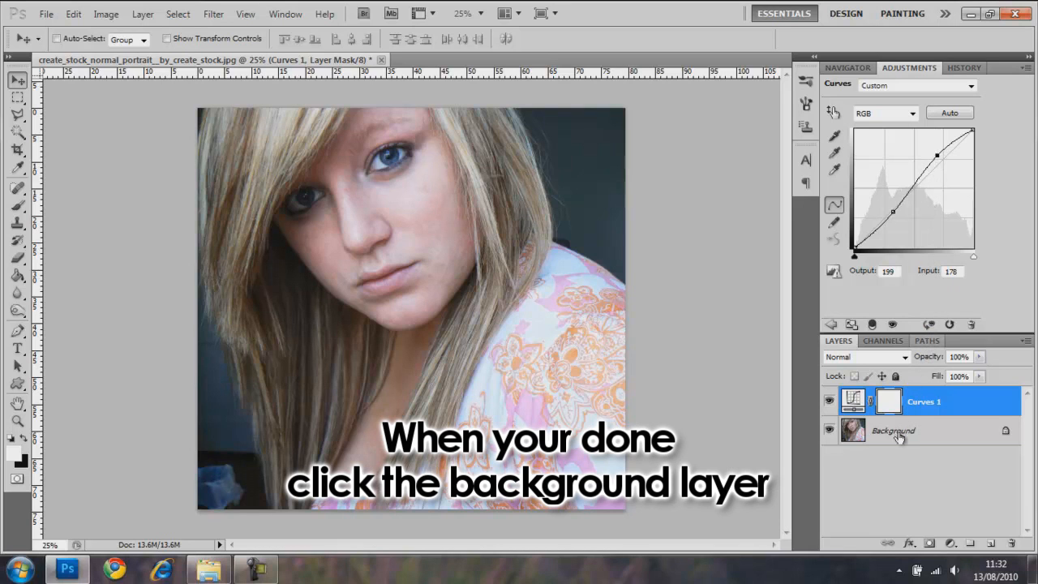
# Step: Select the Background layer and add a 'Levels 1' adjustment layer above it
pyautogui.click(893, 430)
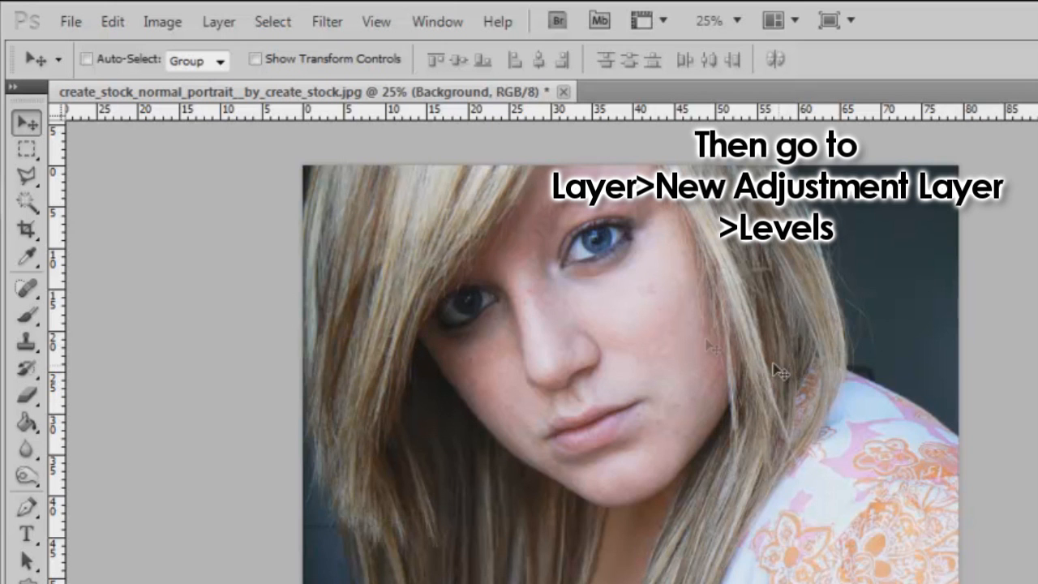
pyautogui.click(237, 22)
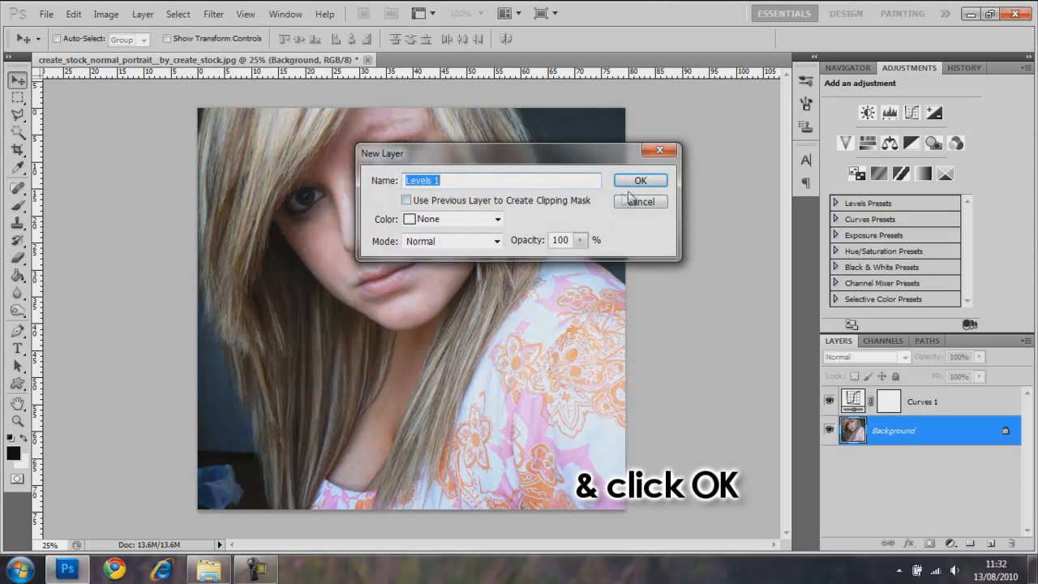
pyautogui.click(640, 180)
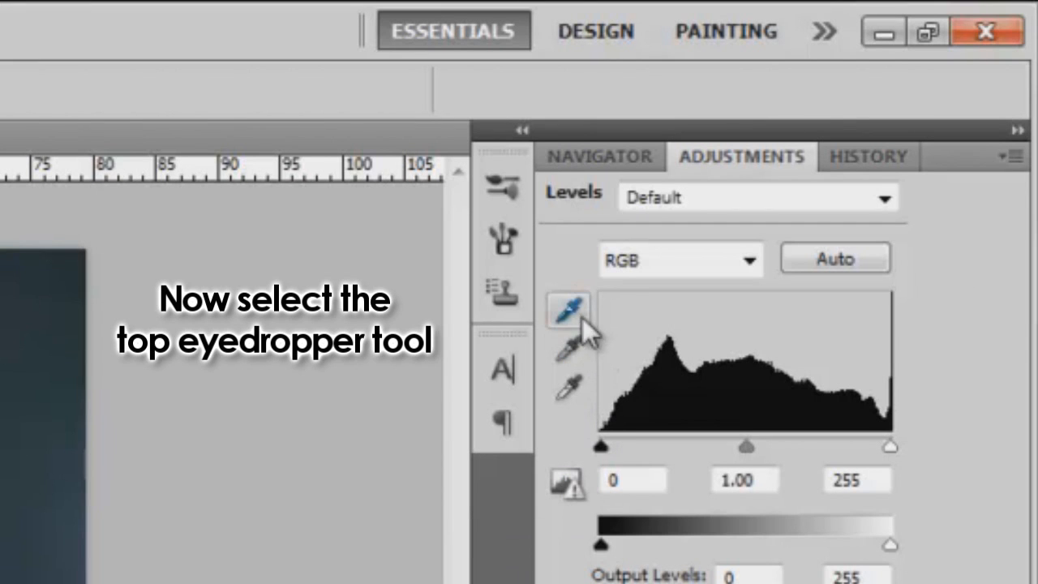
pyautogui.moveTo(570, 313)
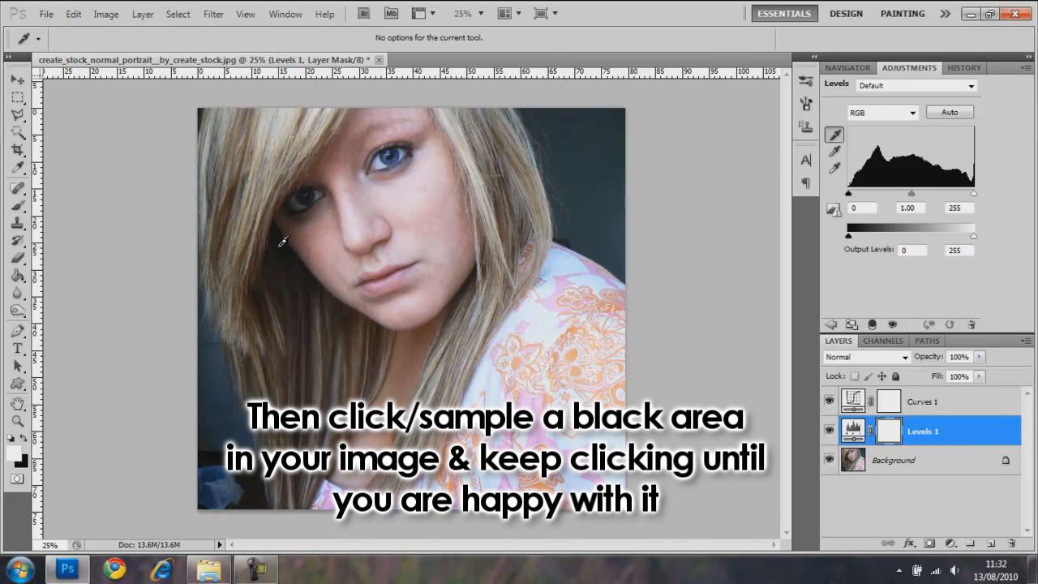
# Step: Sample the black point from a dark hair shadow with the Levels eyedropper
pyautogui.click(280, 242)
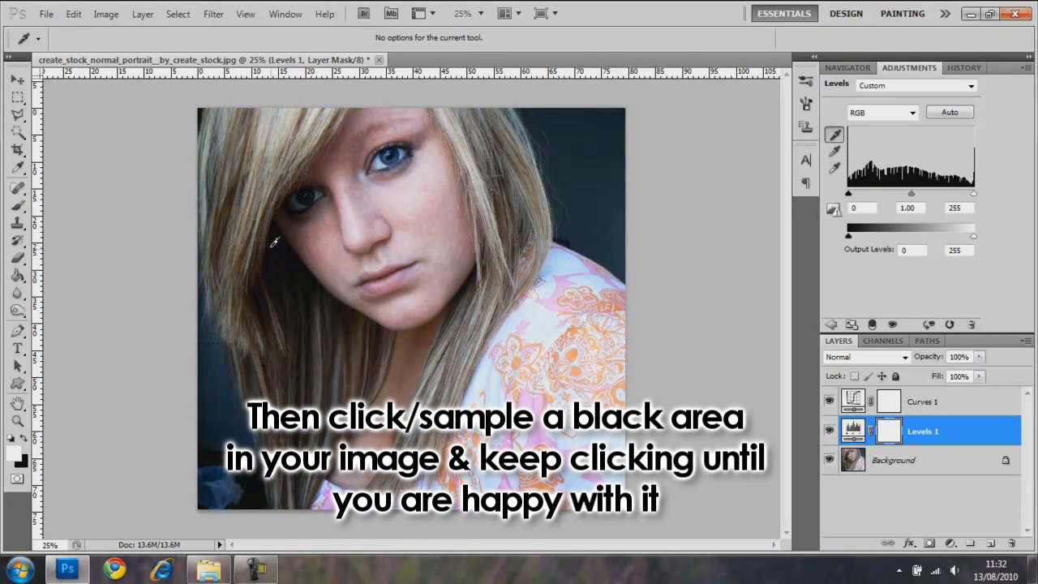
pyautogui.click(274, 235)
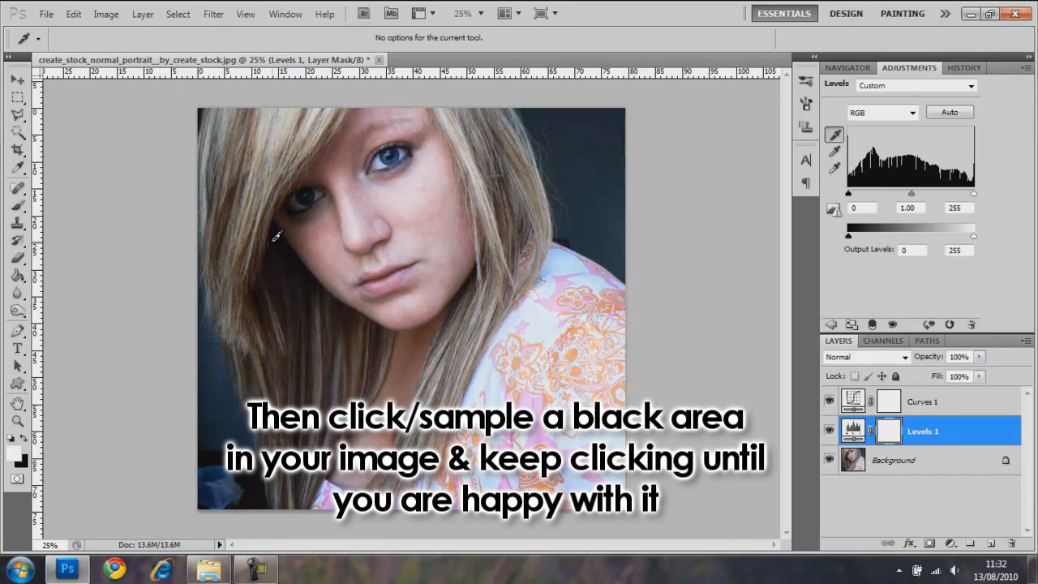